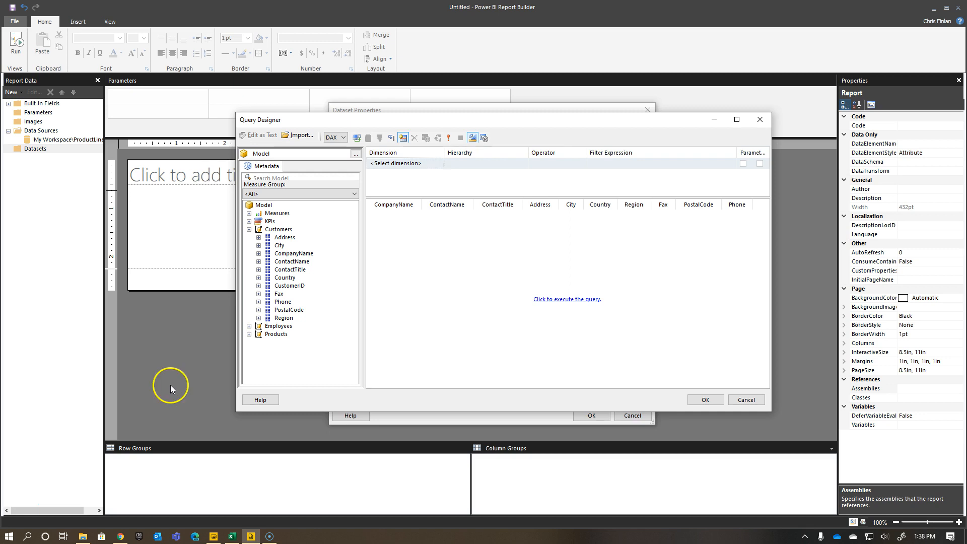
mouse_move(80, 148)
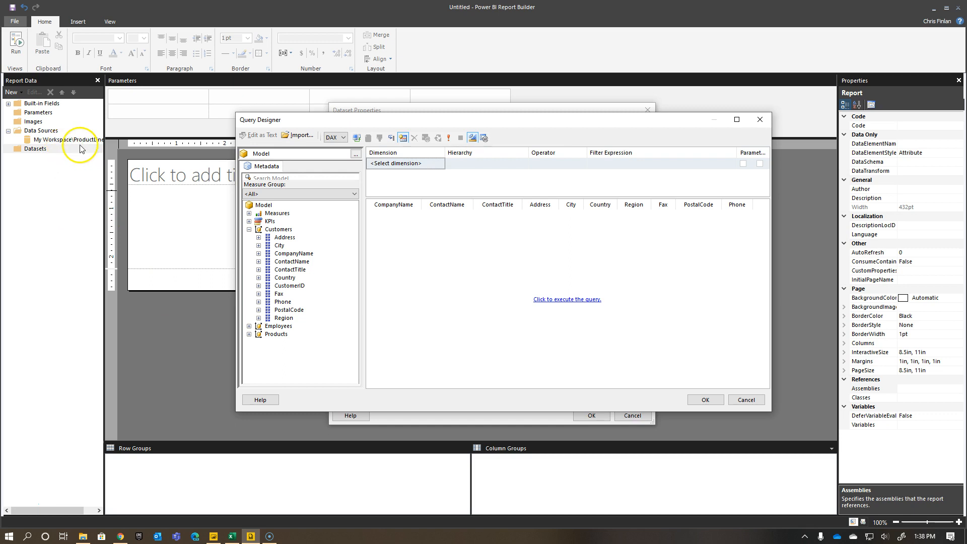
mouse_move(87, 141)
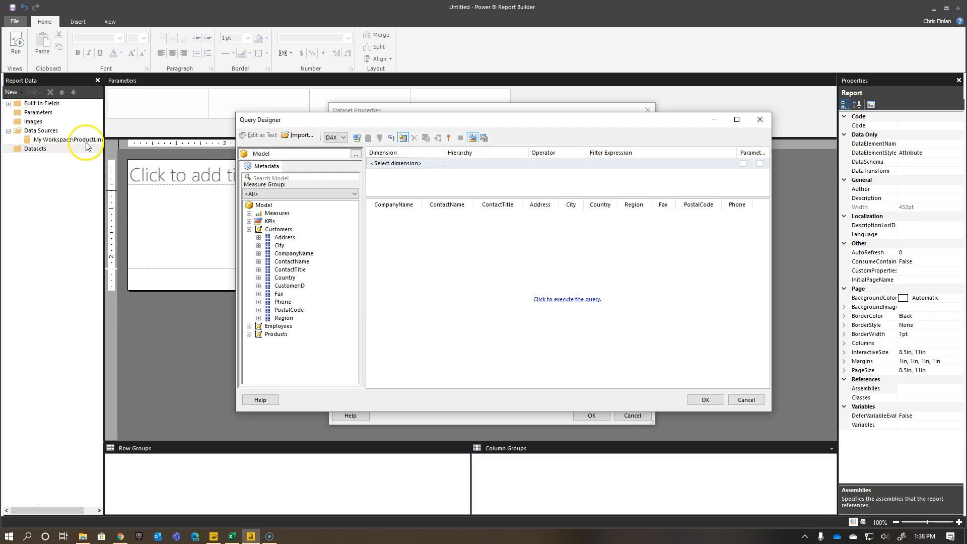
mouse_move(61, 148)
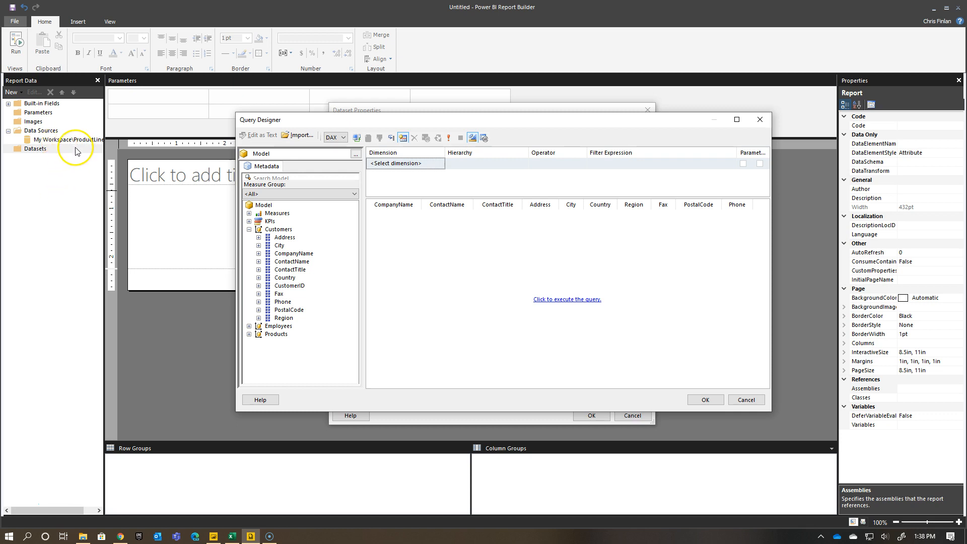
mouse_move(56, 162)
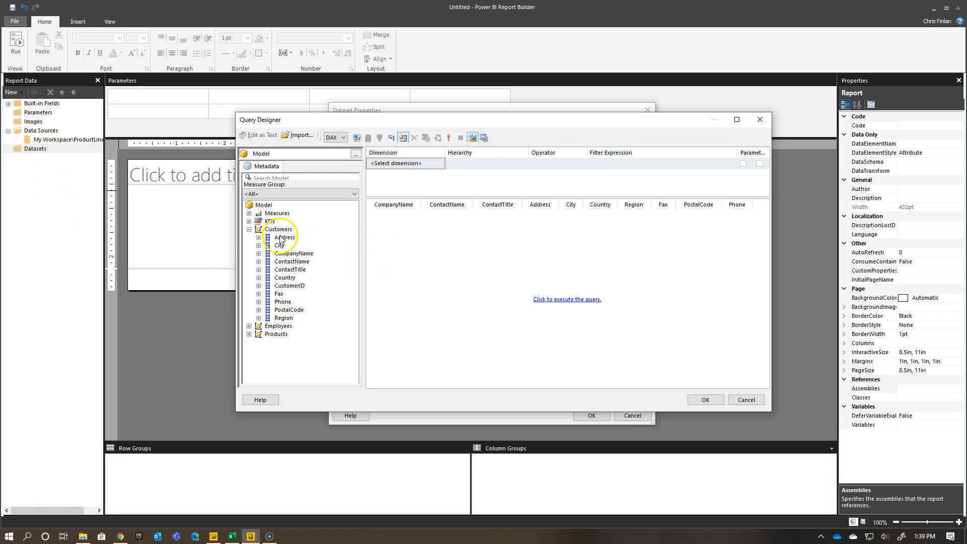
mouse_move(286, 245)
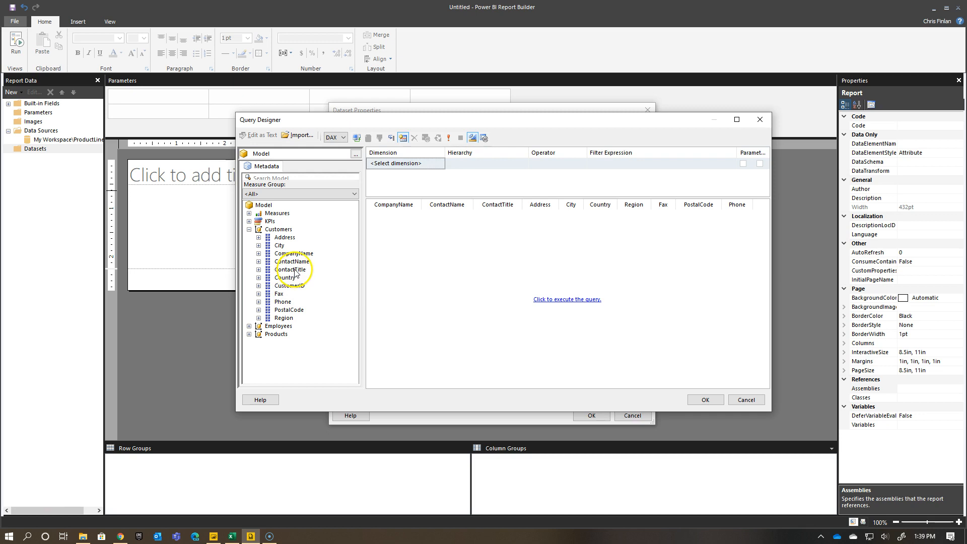
mouse_move(297, 249)
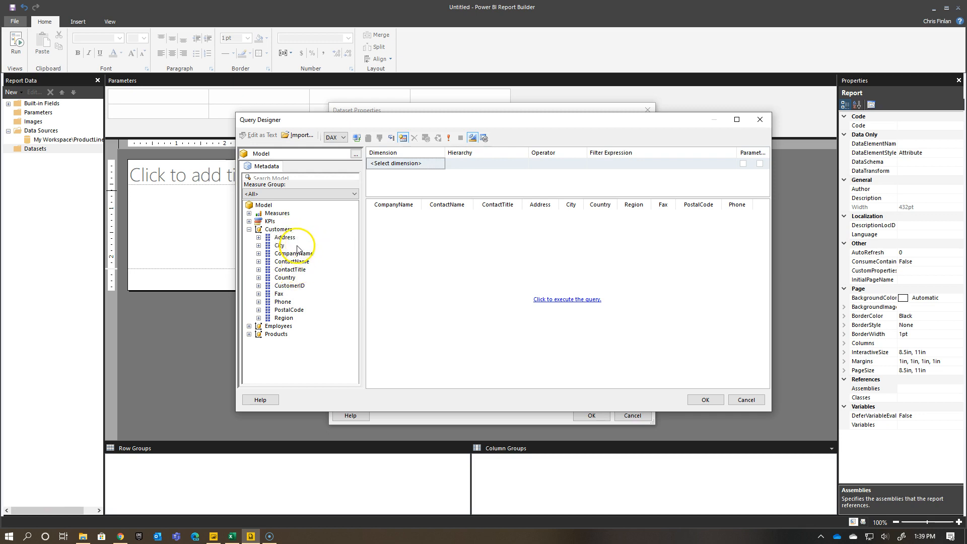
mouse_move(329, 224)
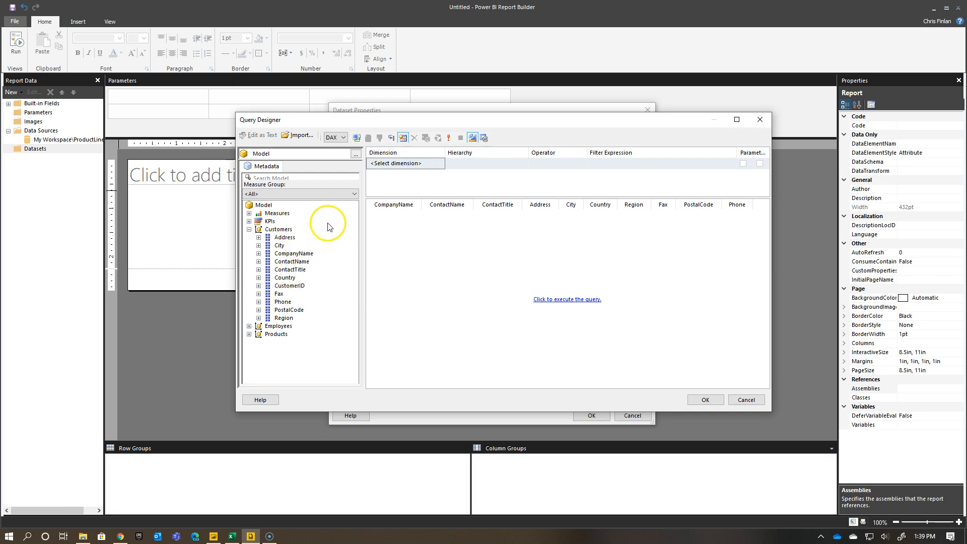
mouse_move(335, 241)
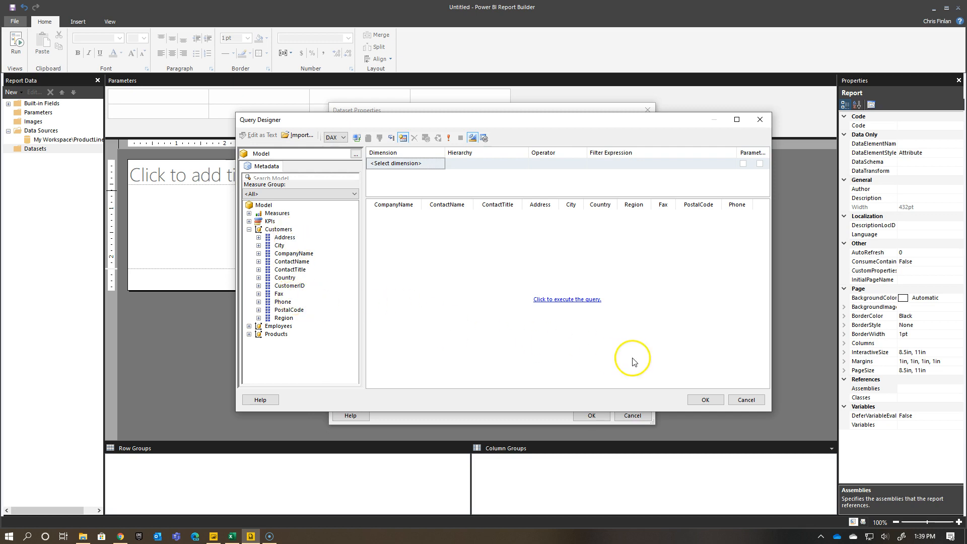
mouse_move(592, 283)
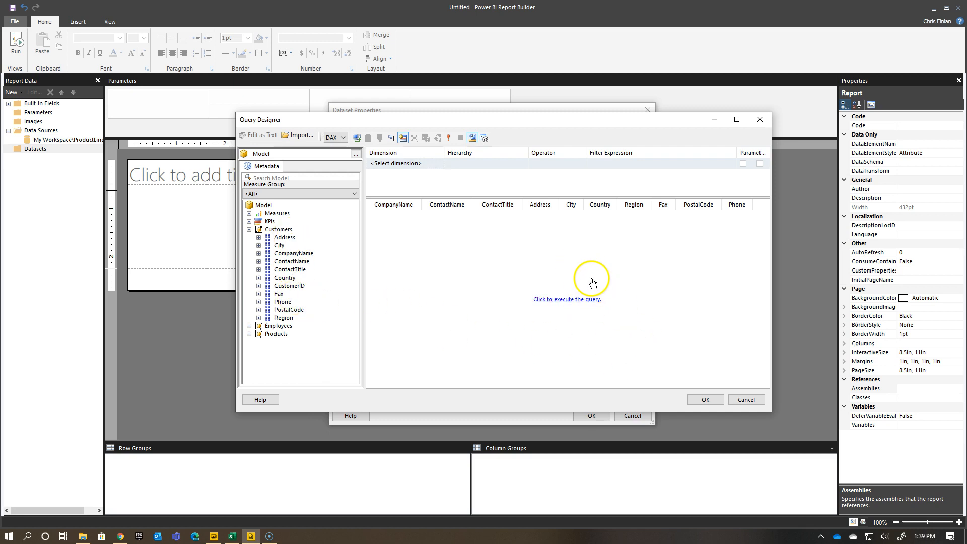
Step: Run the Customers DAX query to preview company, contact, address and phone rows
click(565, 299)
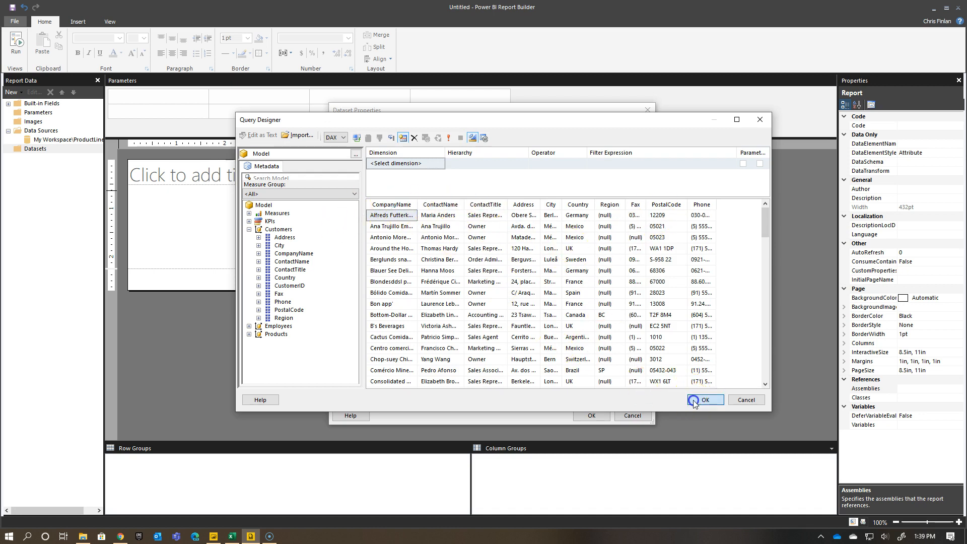
Step: Close Query Designer, copy the whole Customers DAX query text, and switch to Excel
click(705, 398)
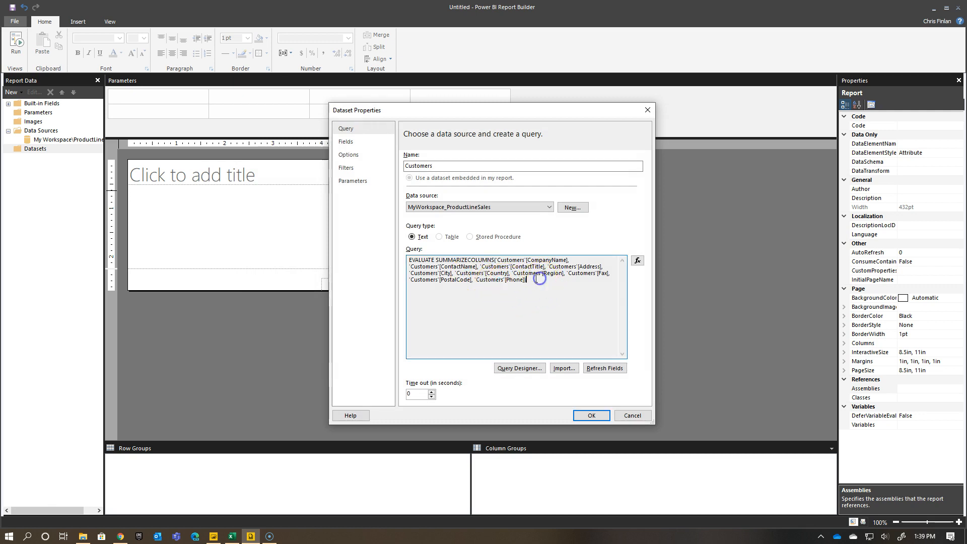
key(ctrl+a)
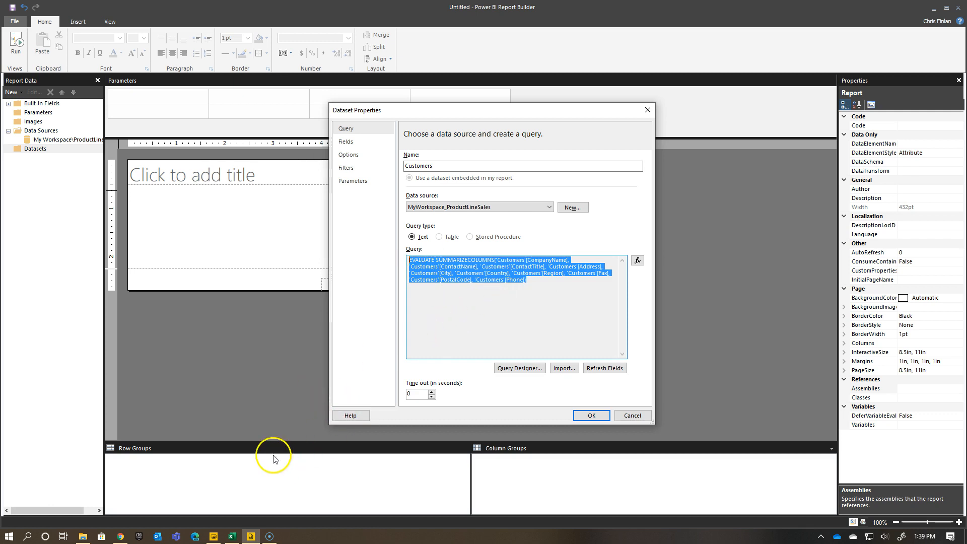
mouse_move(456, 326)
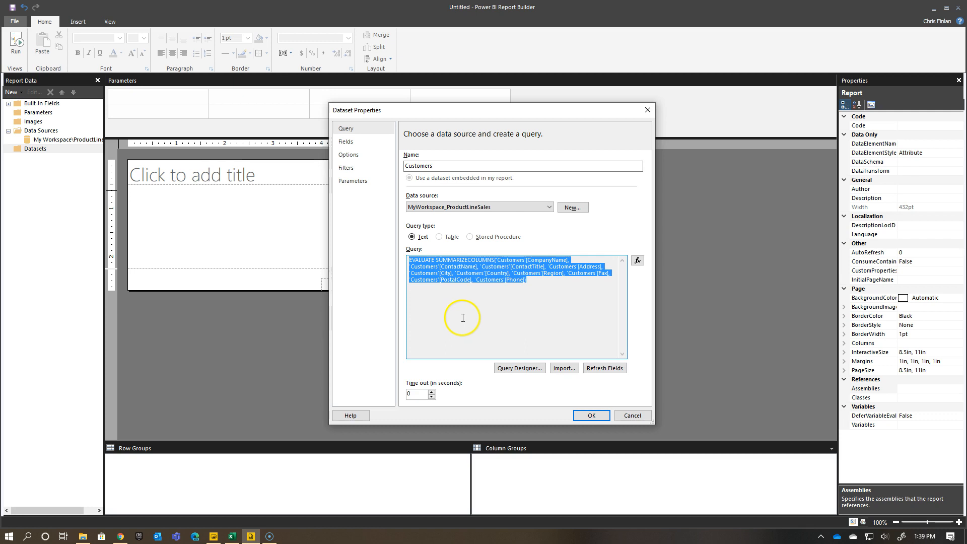
mouse_move(406, 357)
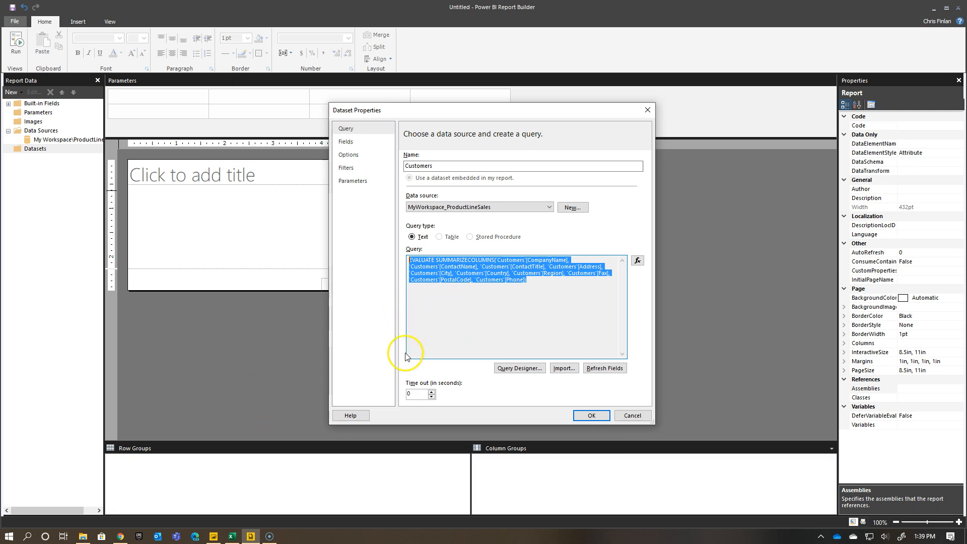
click(233, 536)
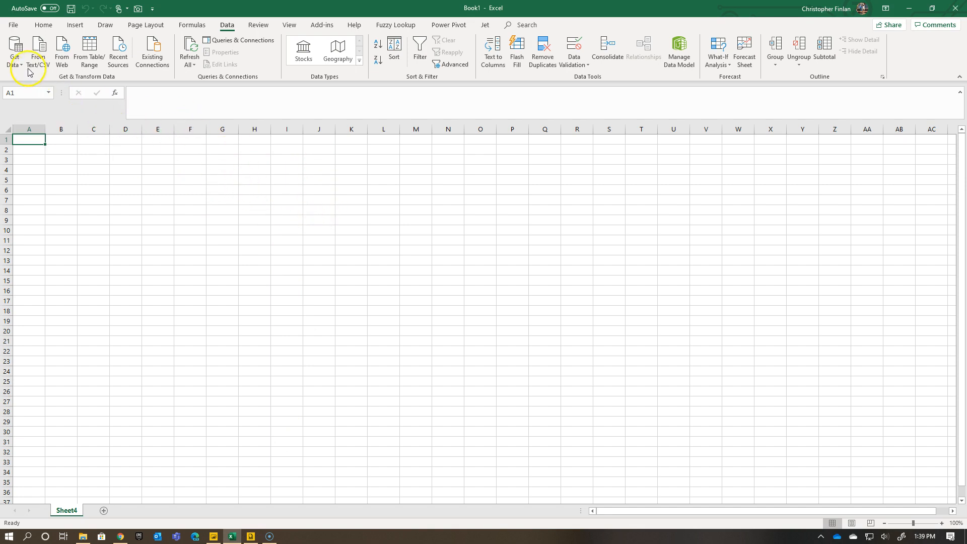
Step: Open Excel's Get Data source list to import from a database
click(14, 51)
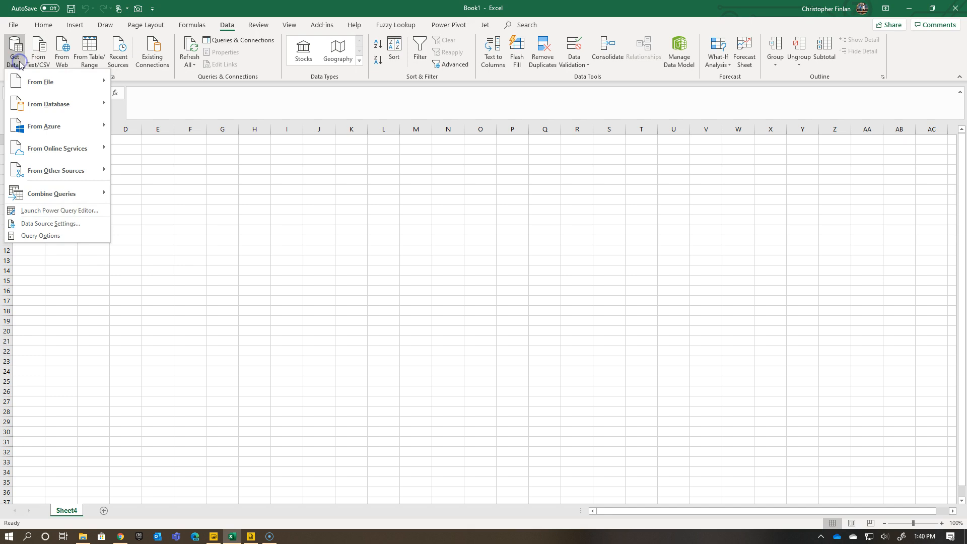
mouse_move(20, 66)
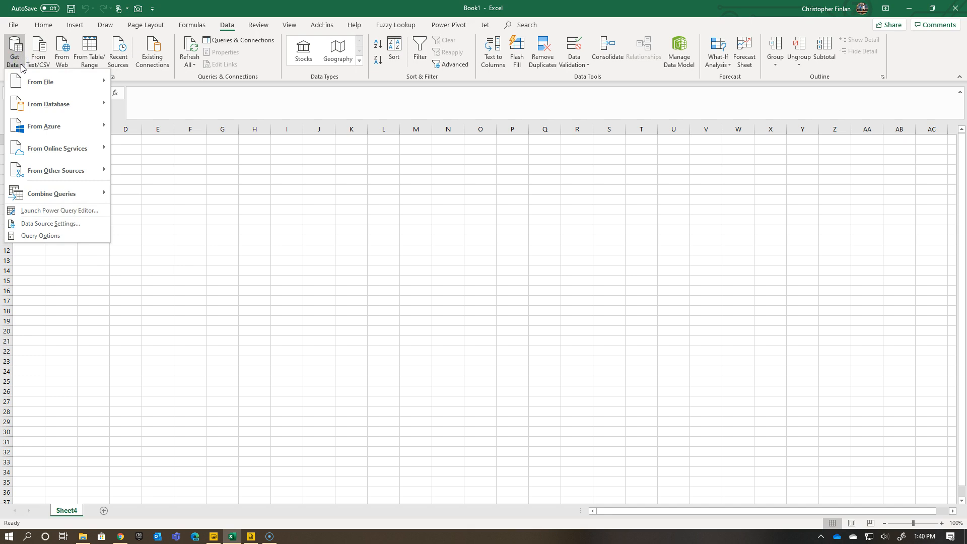
mouse_move(40, 82)
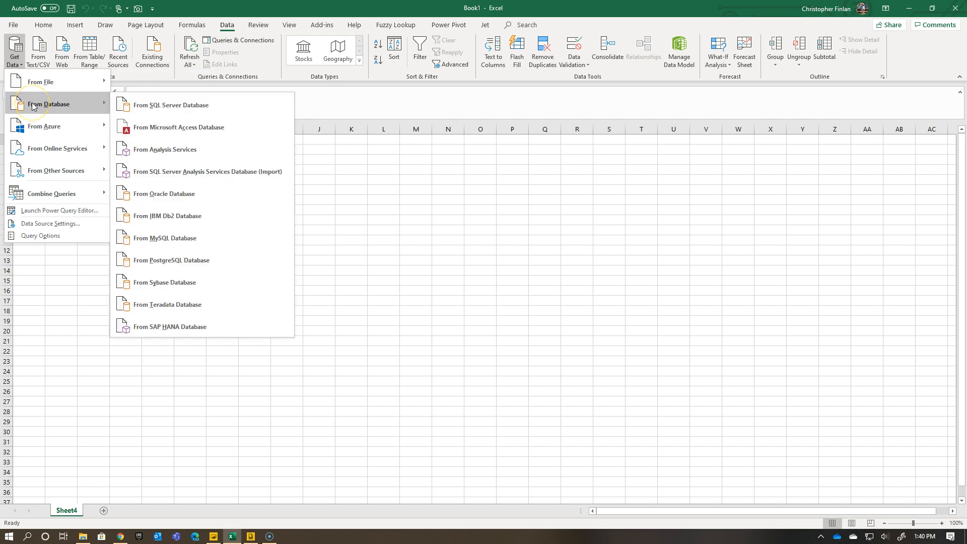
mouse_move(191, 171)
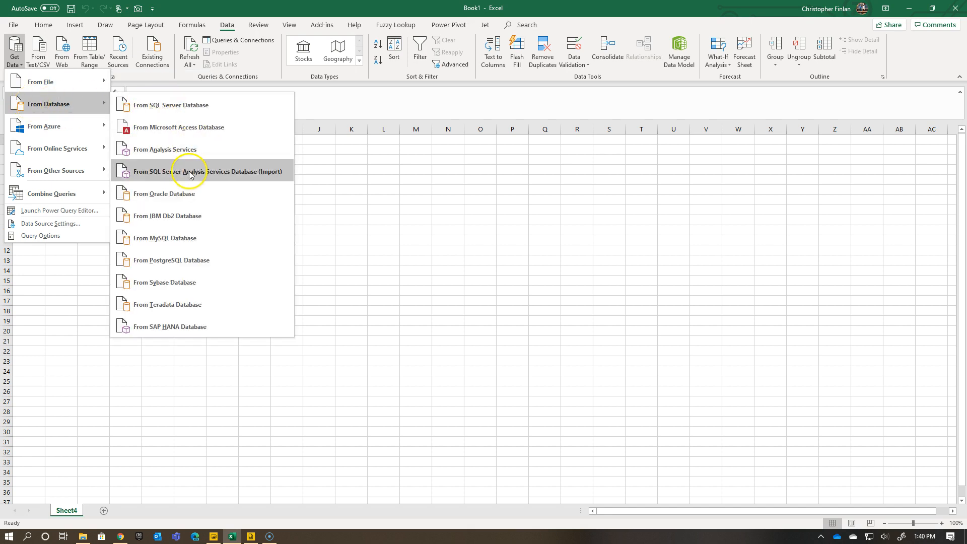
mouse_move(194, 172)
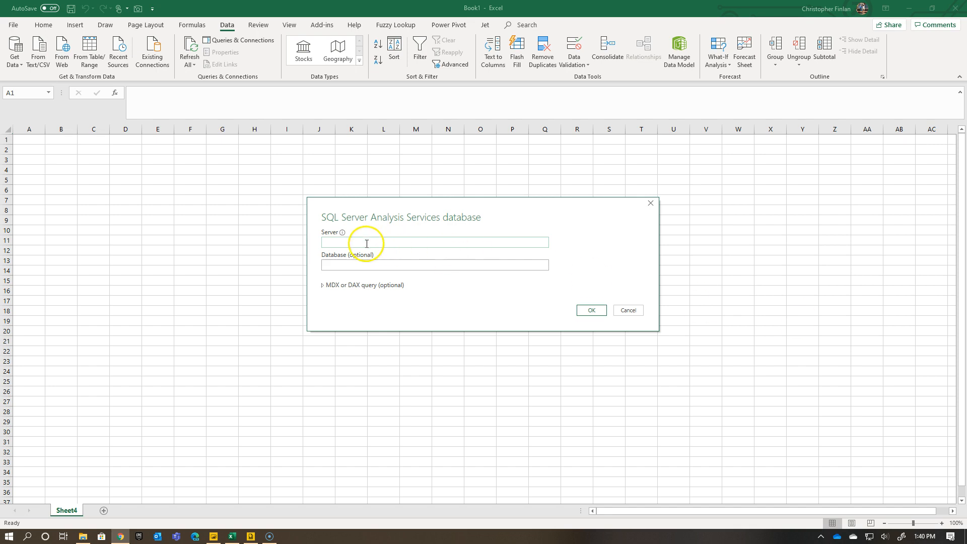
Step: Connect to powerbi://api.powerbi.com/v1.0/myorg/ database ProductLineSales using the pasted DAX query
text(powerbi://api.powerbi.com/v1.0/myorg/)
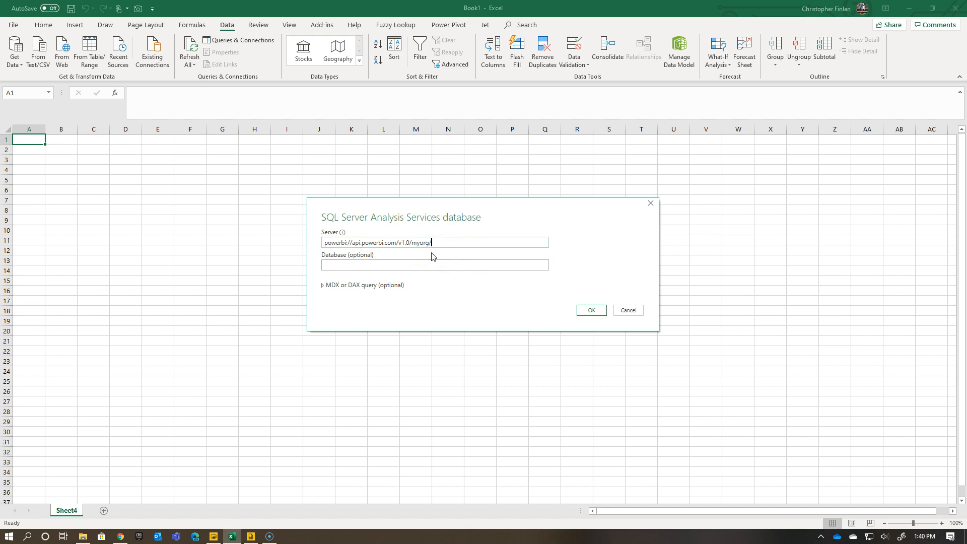
mouse_move(431, 257)
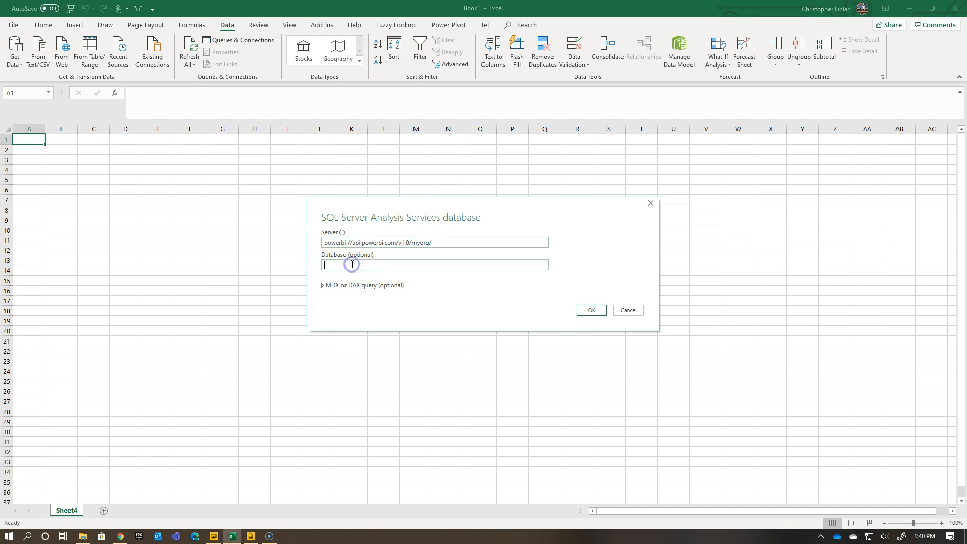
click(322, 286)
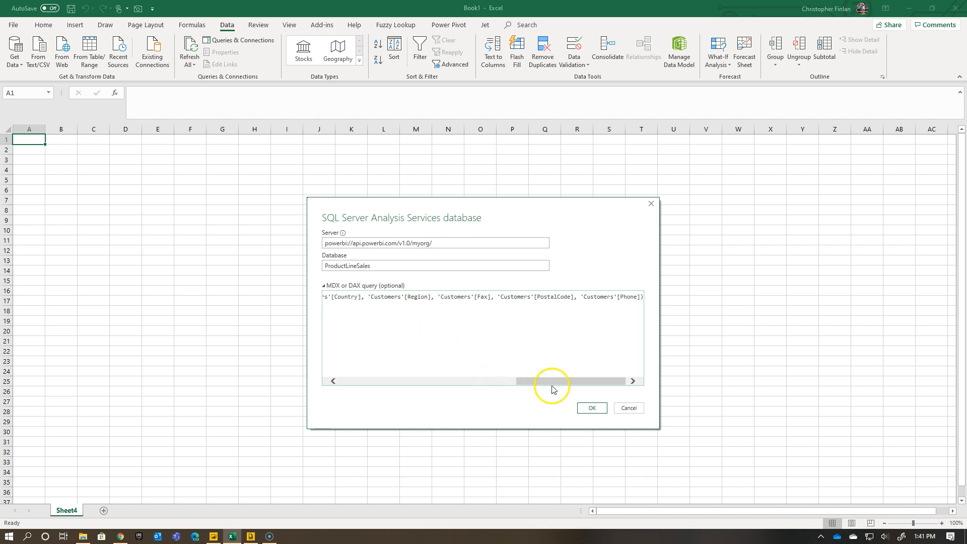
click(628, 407)
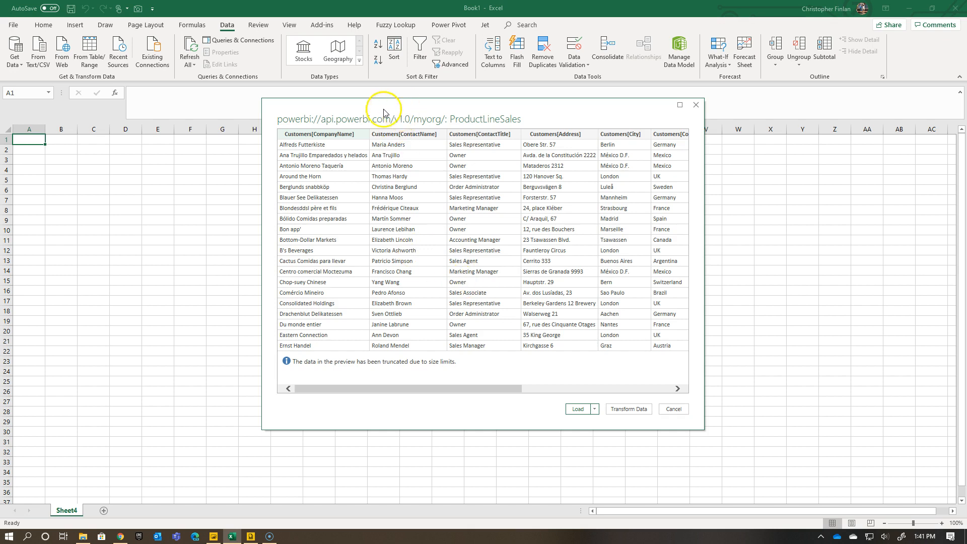
Step: Open the ProductLineSales customer preview in Power Query Editor via Transform Data
drag(382, 387, 585, 387)
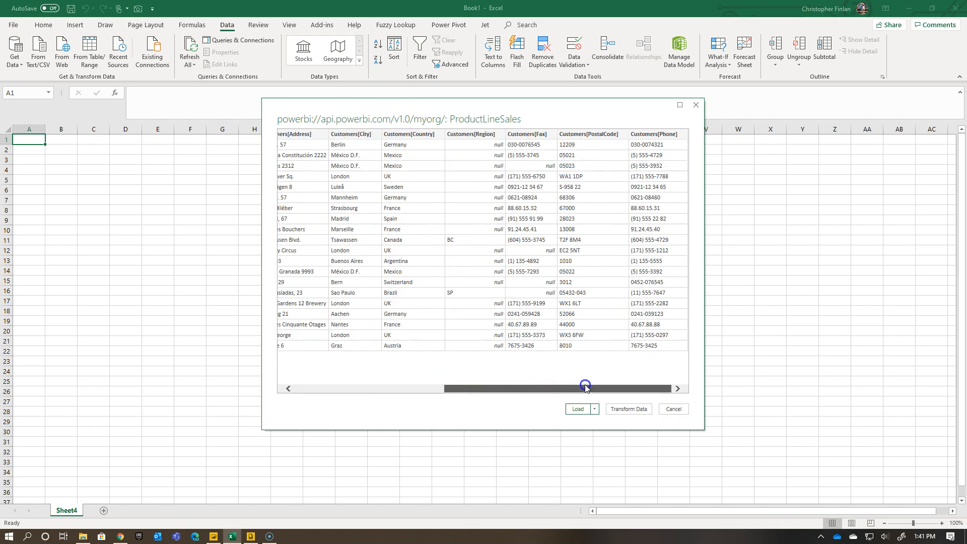
drag(585, 388, 432, 388)
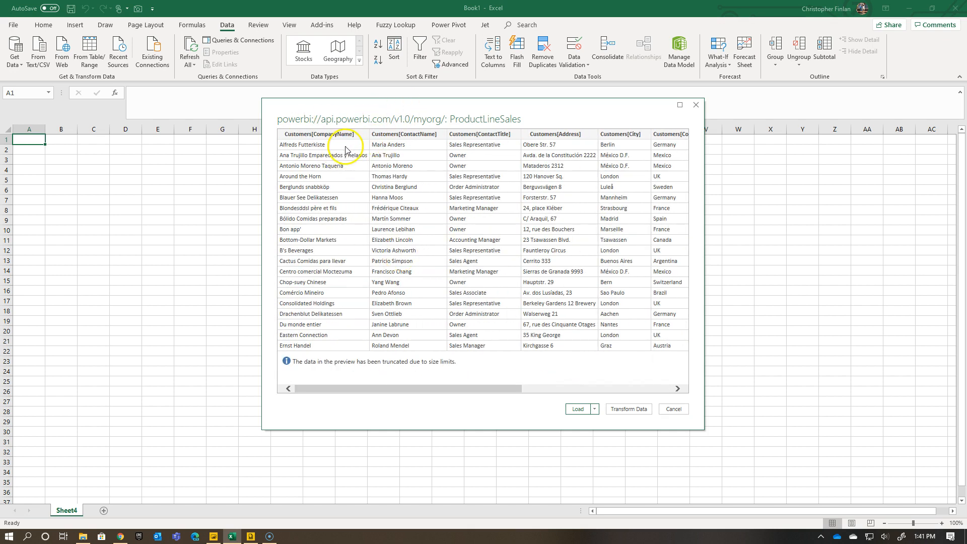
mouse_move(379, 148)
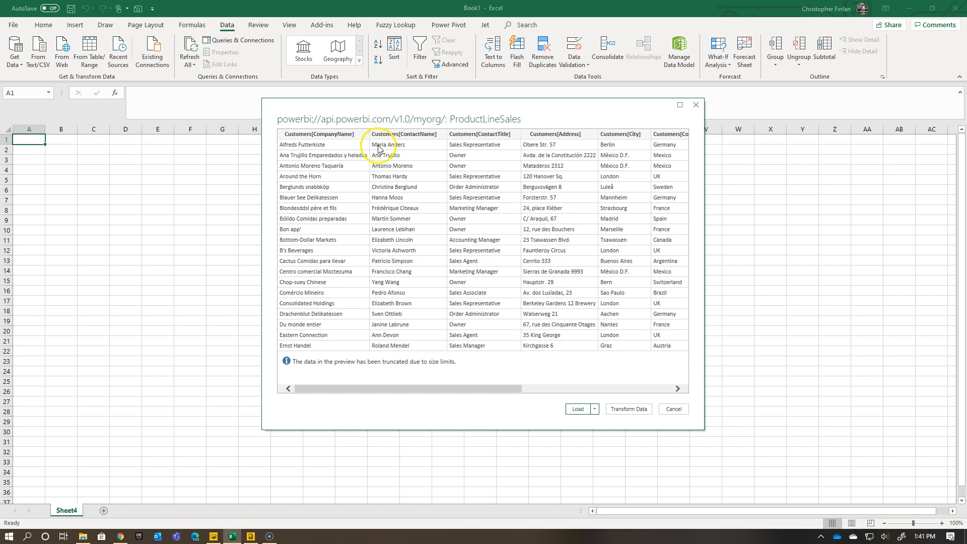
mouse_move(393, 163)
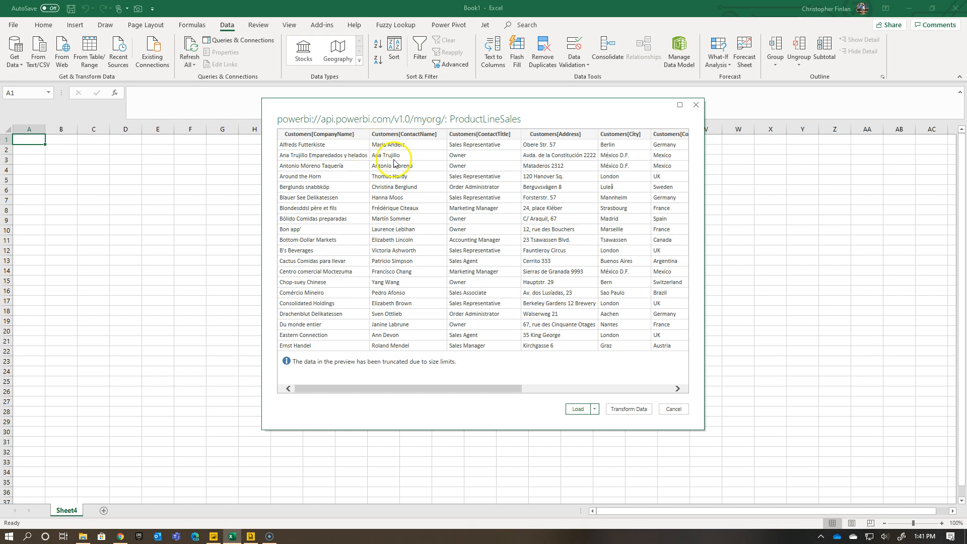
click(672, 409)
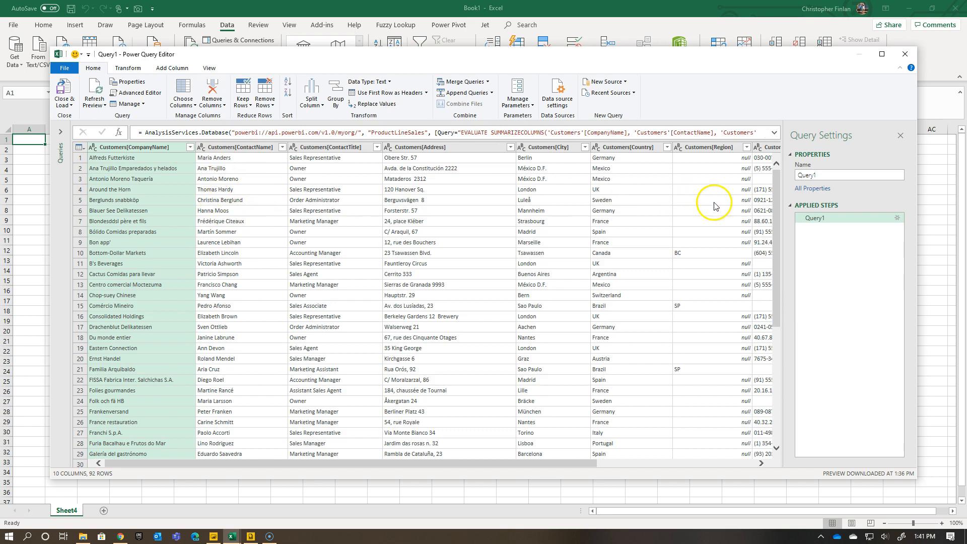
mouse_move(126, 142)
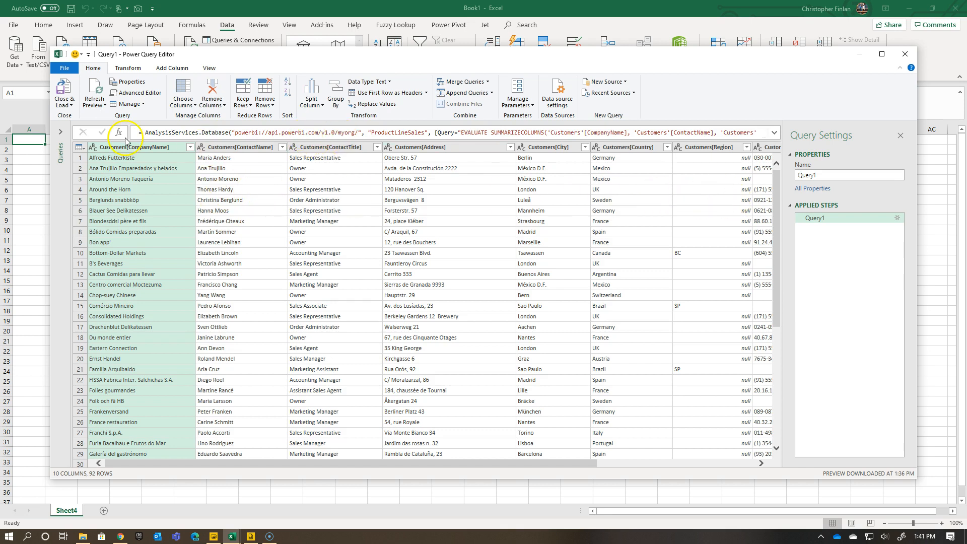
mouse_move(802, 200)
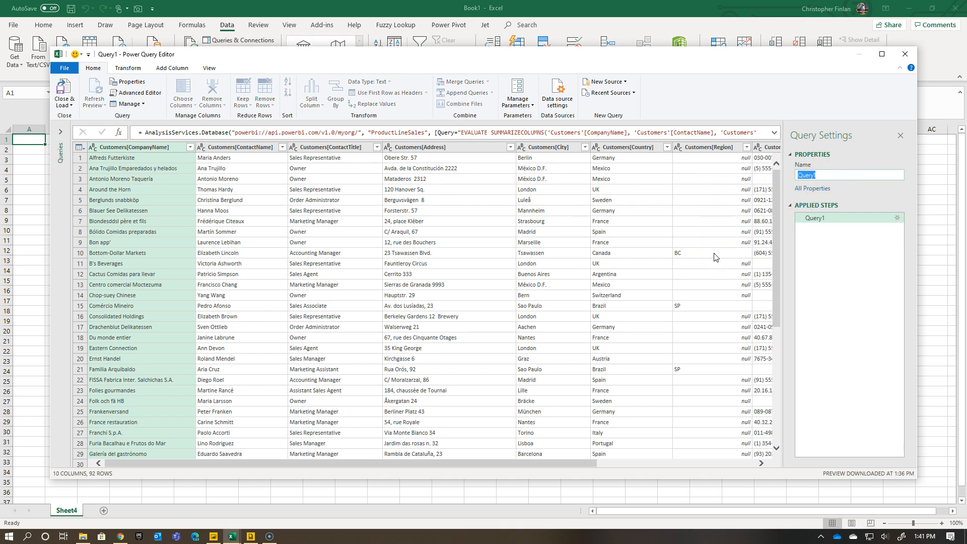
Step: Rename Query1 to 'Customer List 2' and choose Close & Load To
text(Customer List)
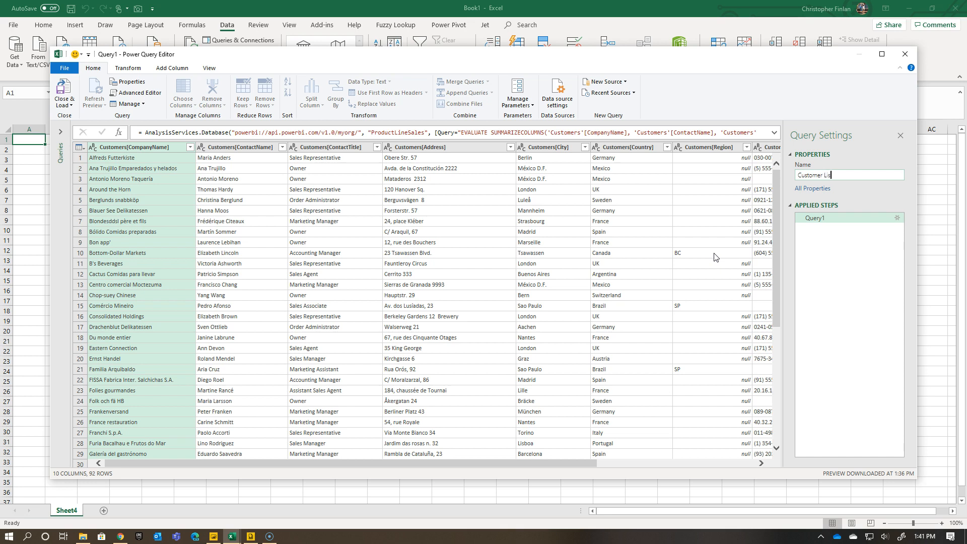
click(63, 93)
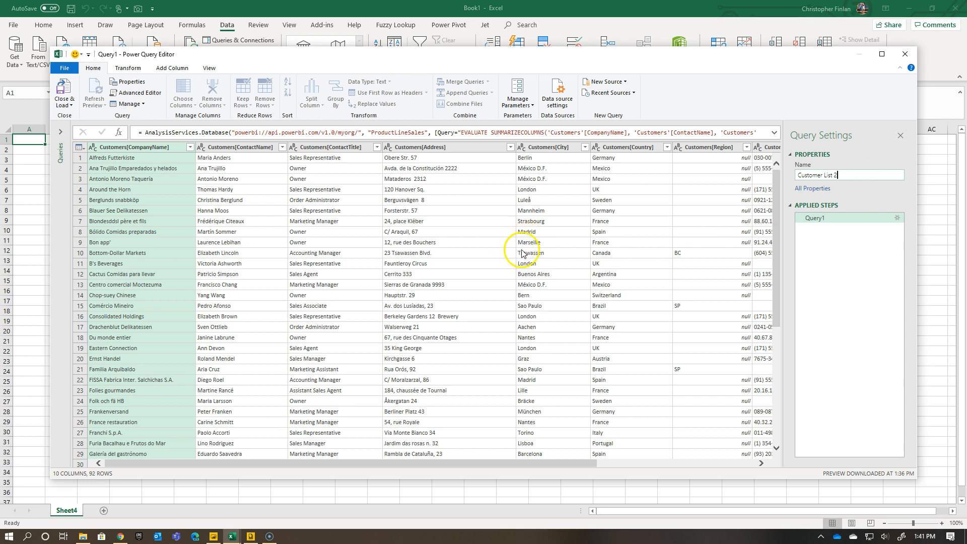
mouse_move(457, 230)
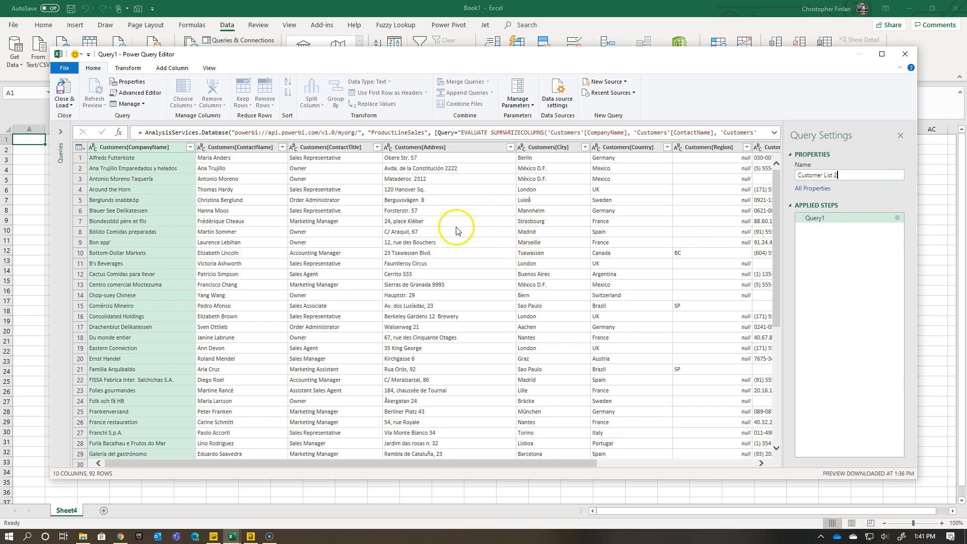
click(64, 93)
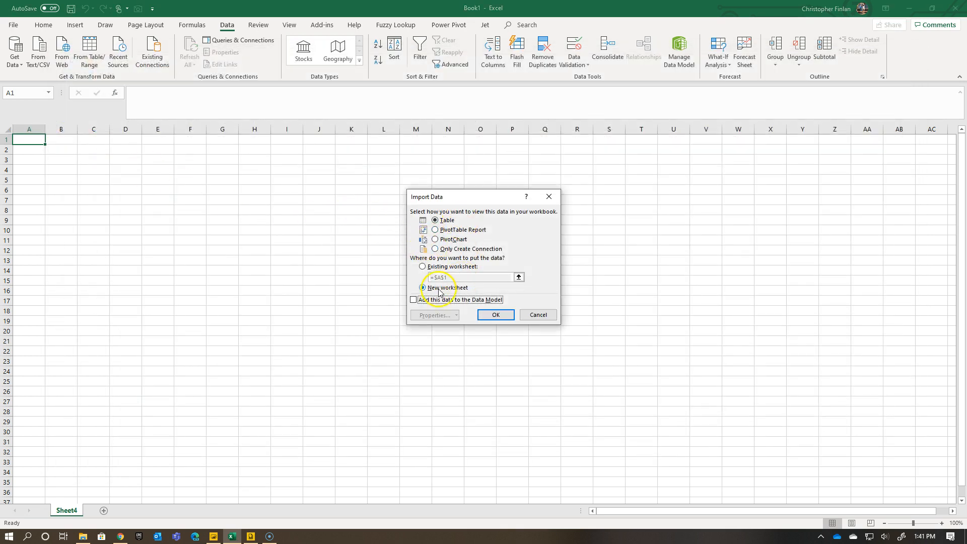
Step: Load Customer List 2 as a table on a new worksheet
click(422, 287)
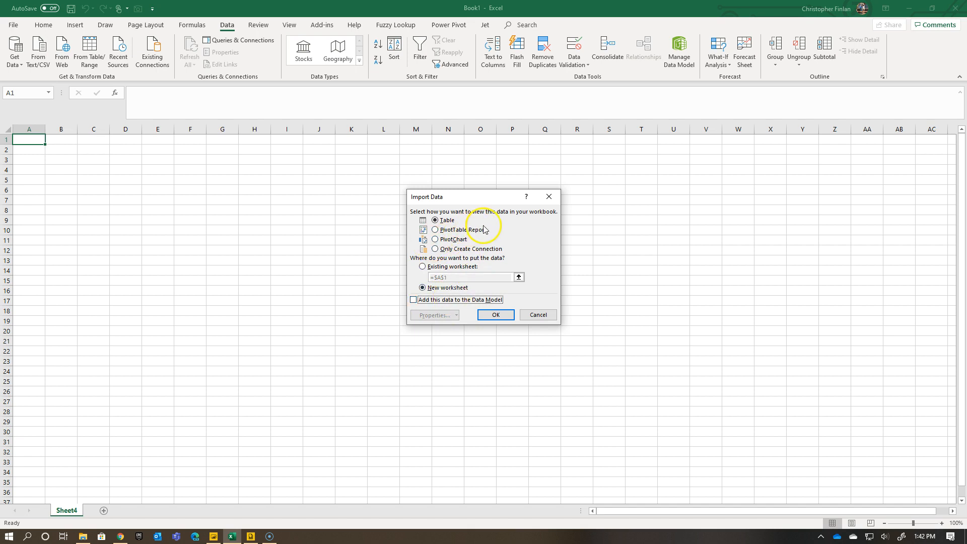
click(494, 315)
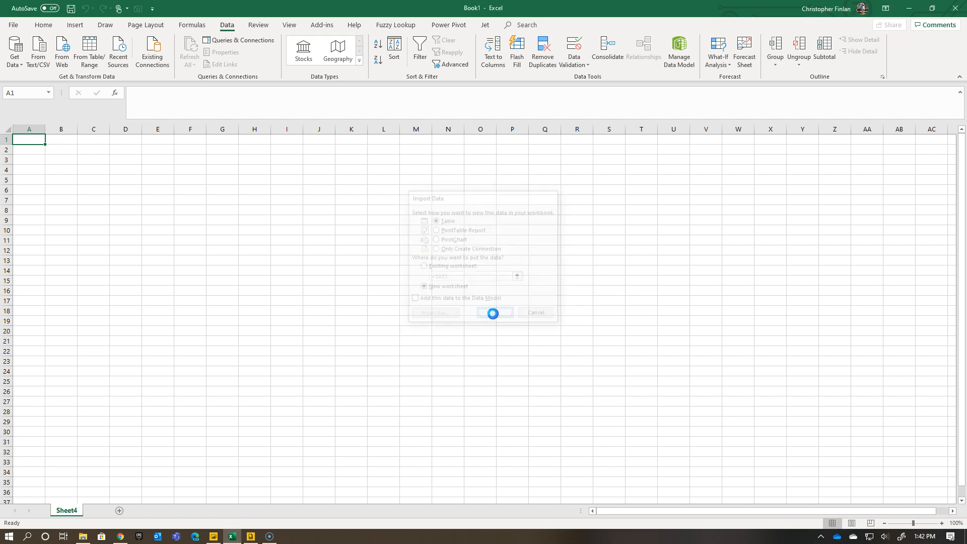
click(493, 312)
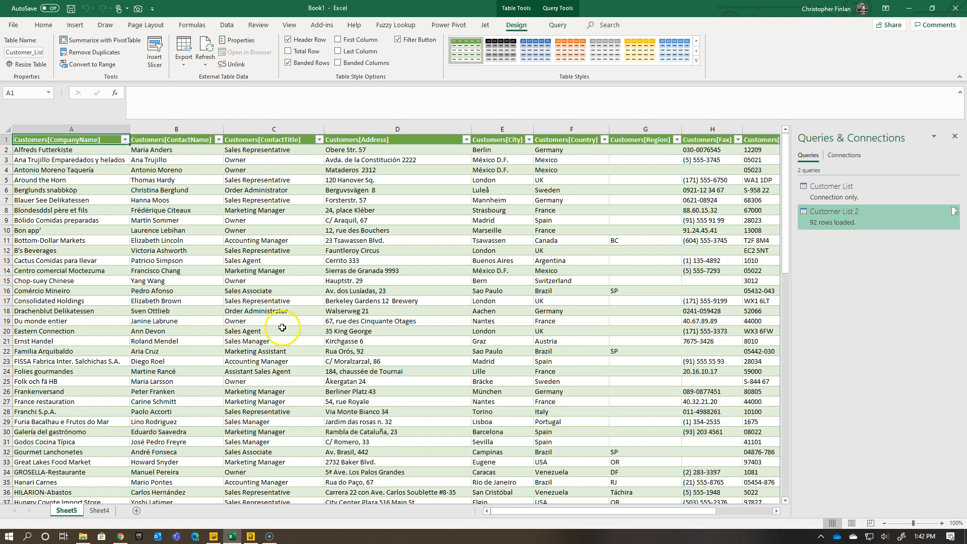
scroll(right, 3)
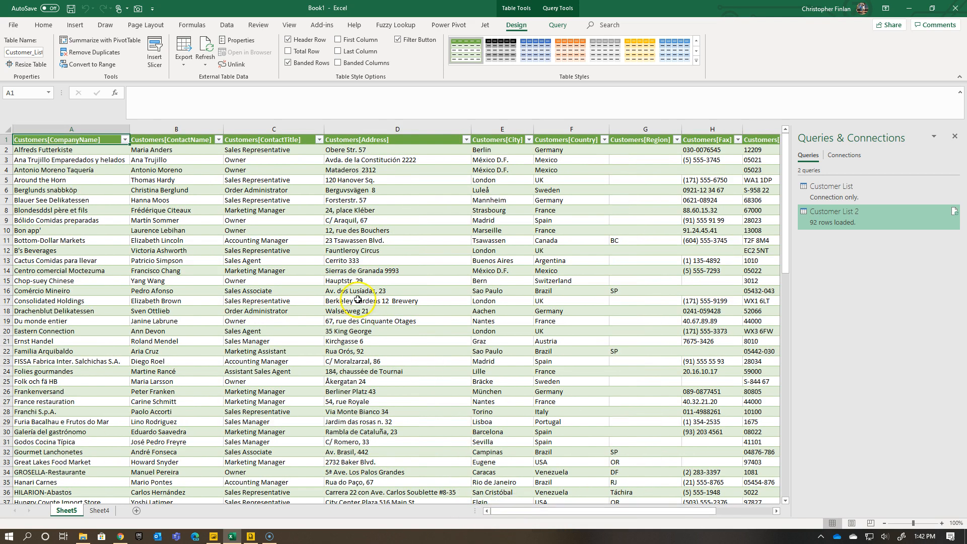
click(288, 62)
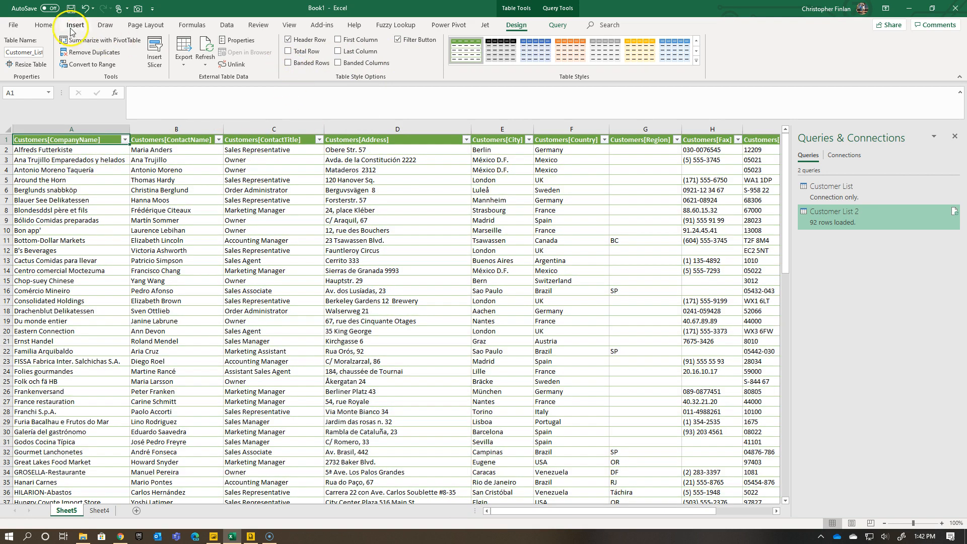
click(42, 25)
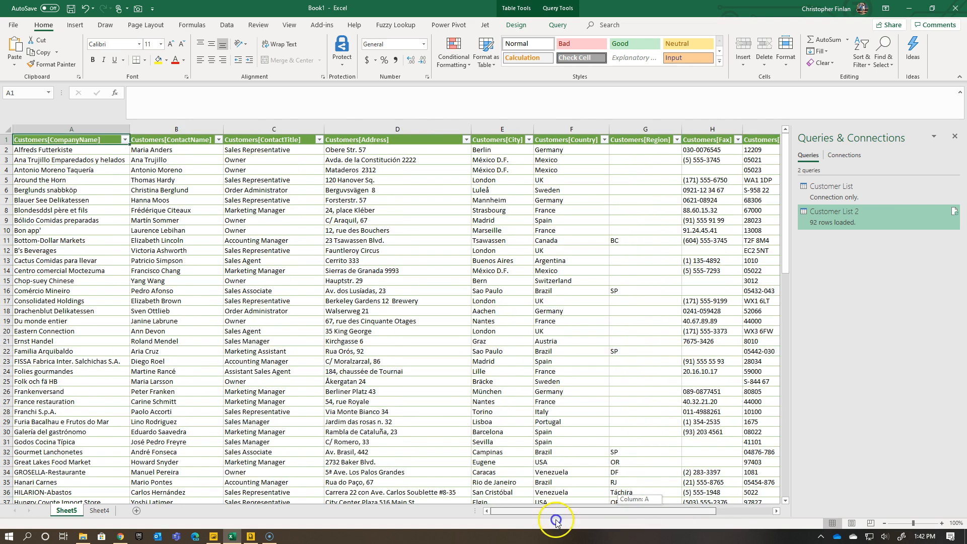
mouse_move(433, 448)
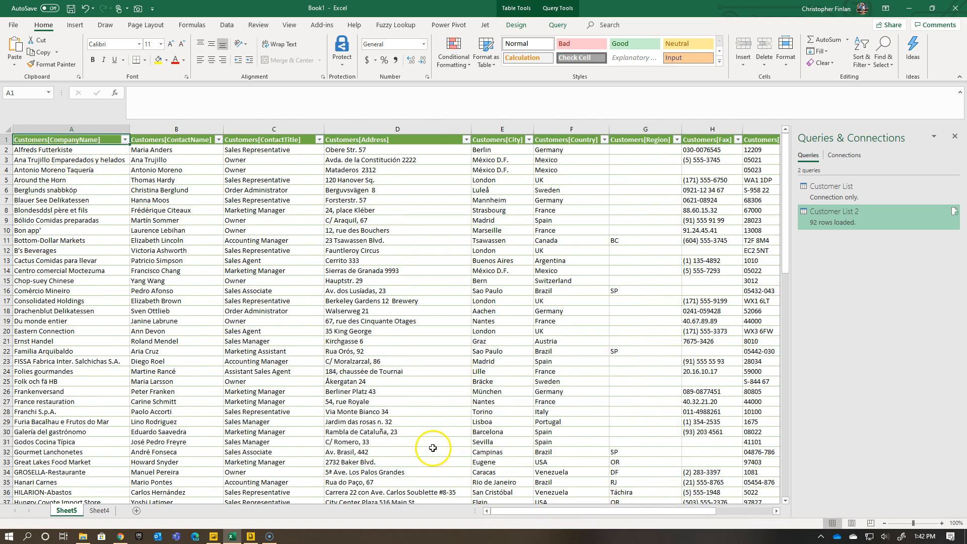
mouse_move(361, 261)
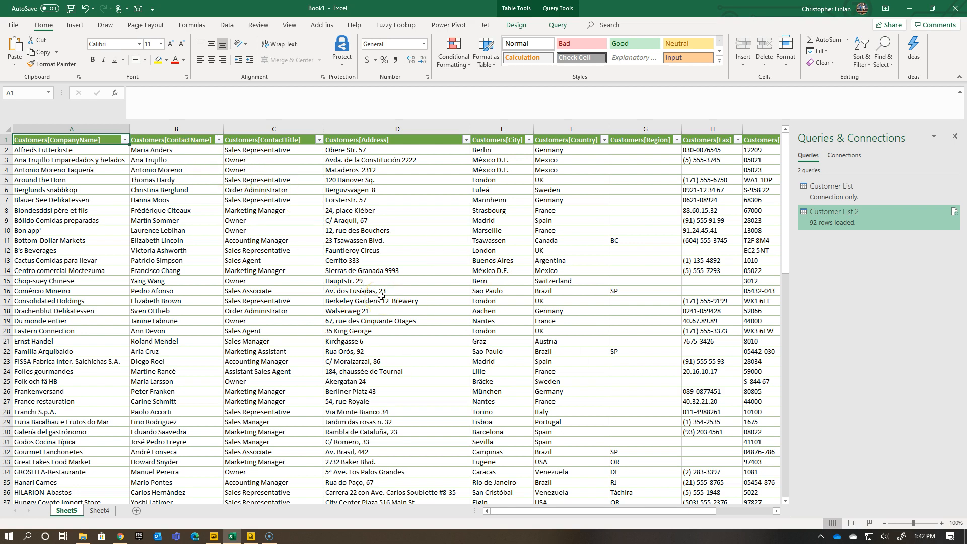
mouse_move(411, 240)
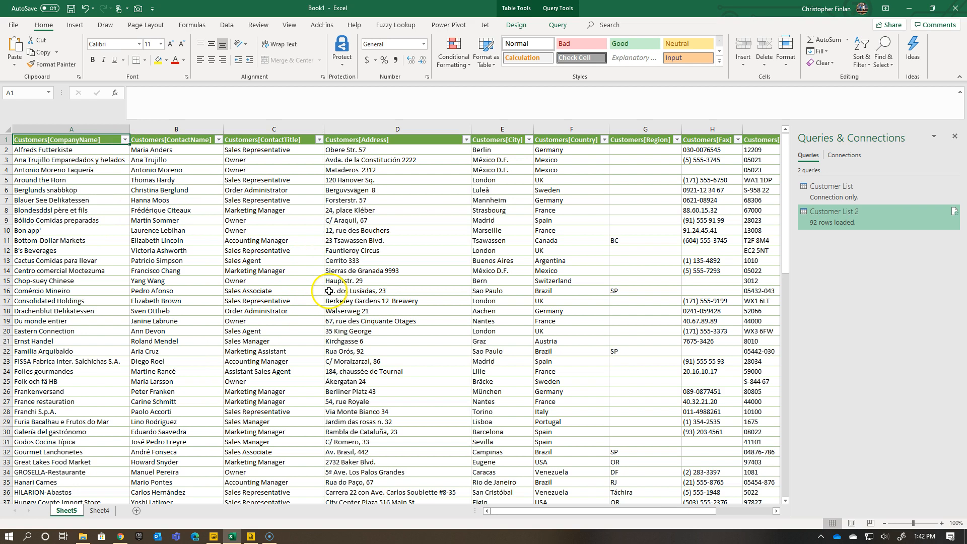
mouse_move(313, 238)
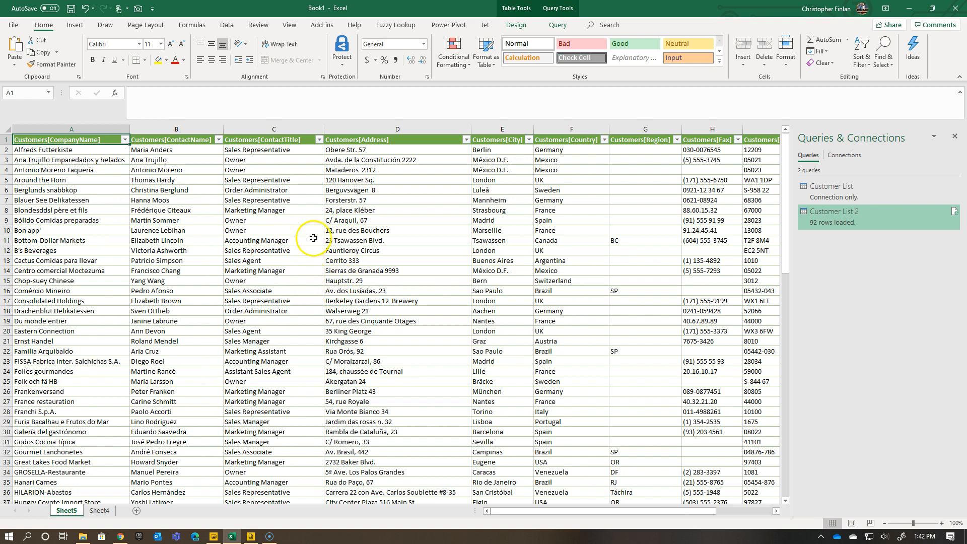
mouse_move(297, 231)
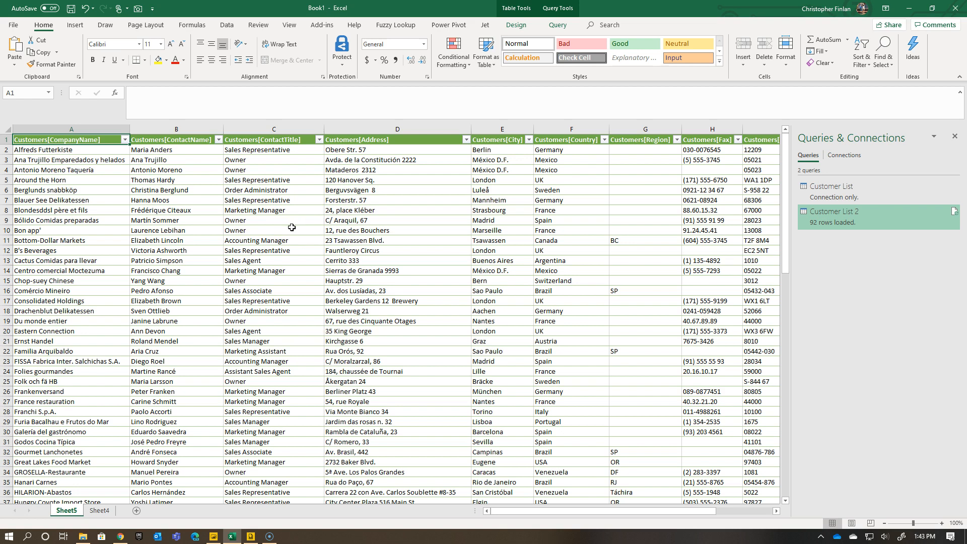
mouse_move(430, 217)
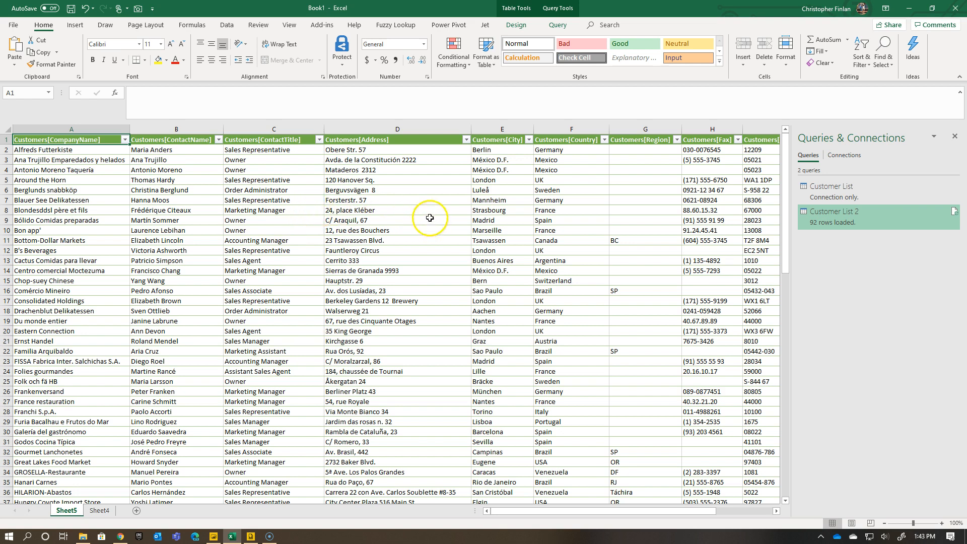
mouse_move(406, 313)
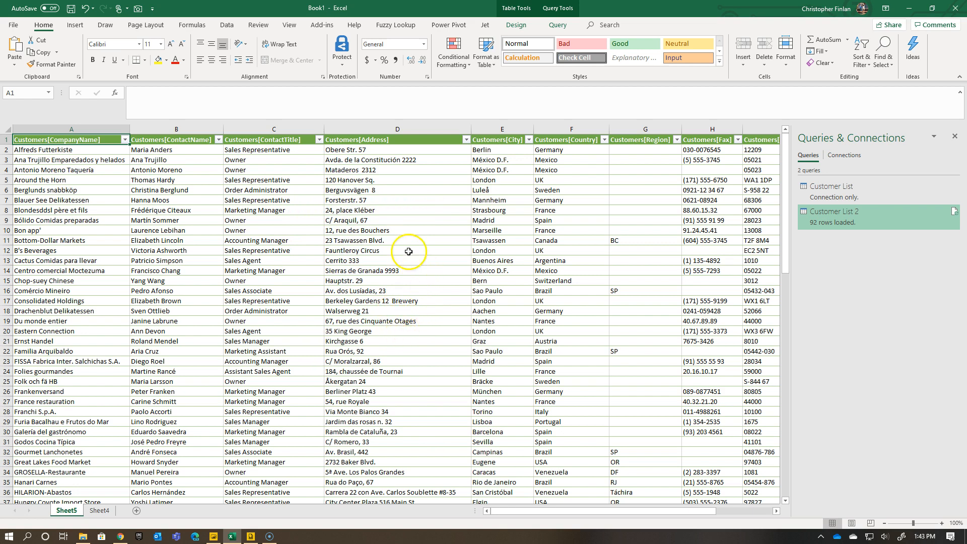
mouse_move(178, 158)
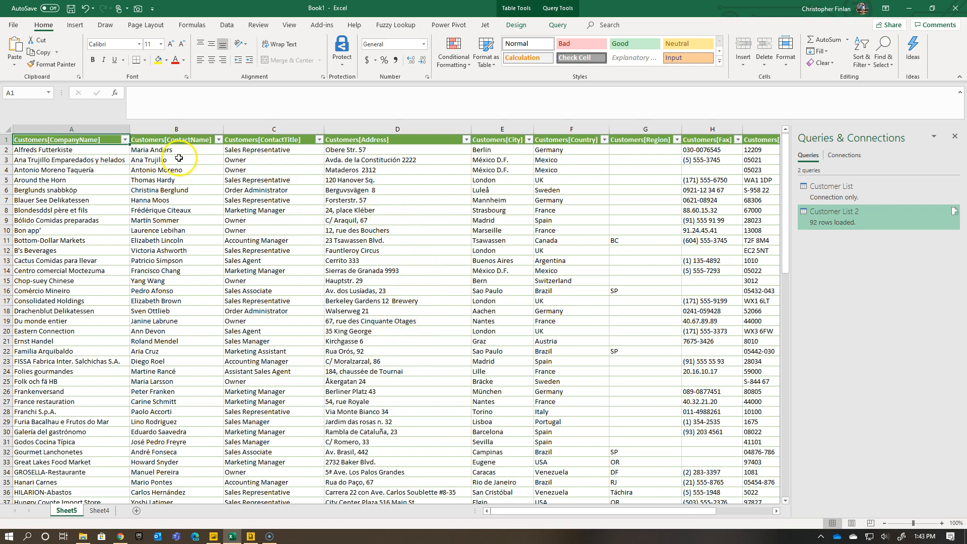
mouse_move(460, 161)
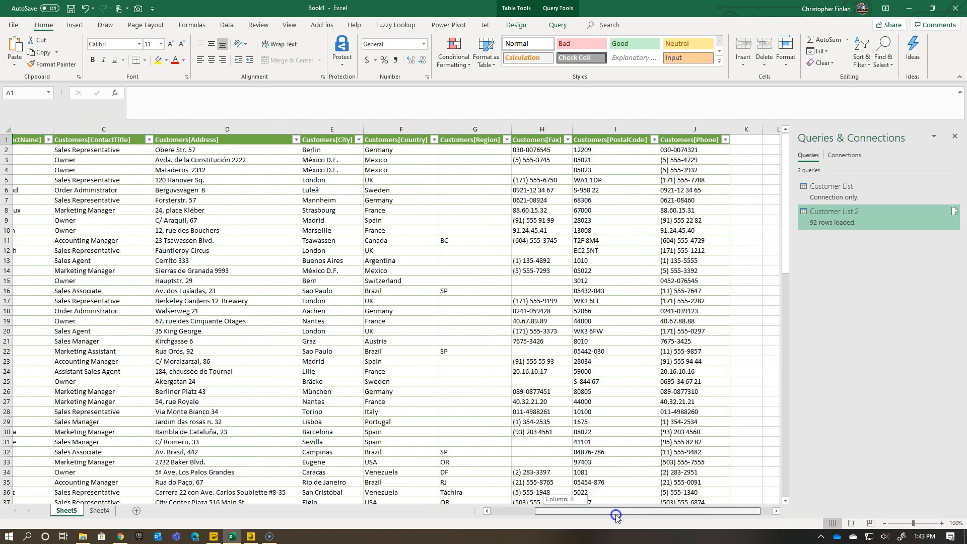
scroll(left, 3)
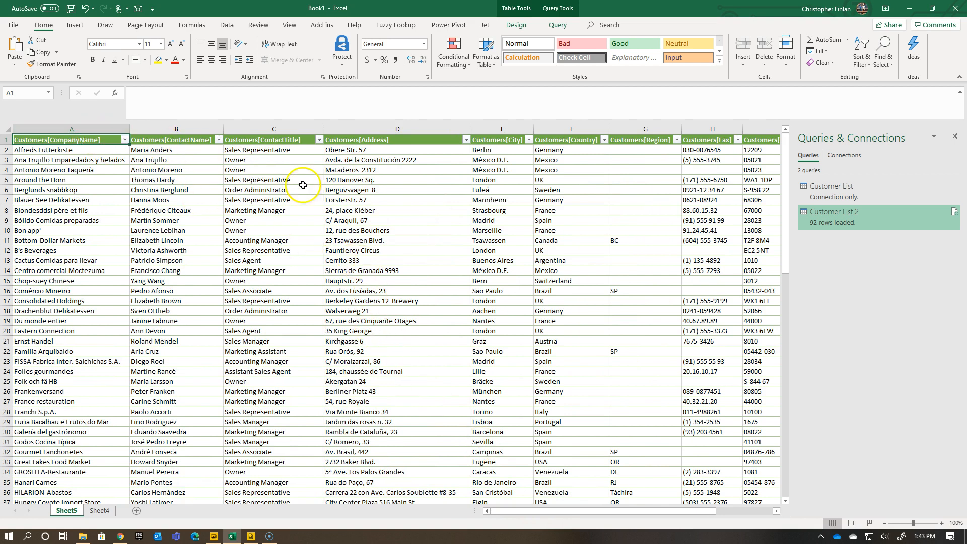
mouse_move(539, 230)
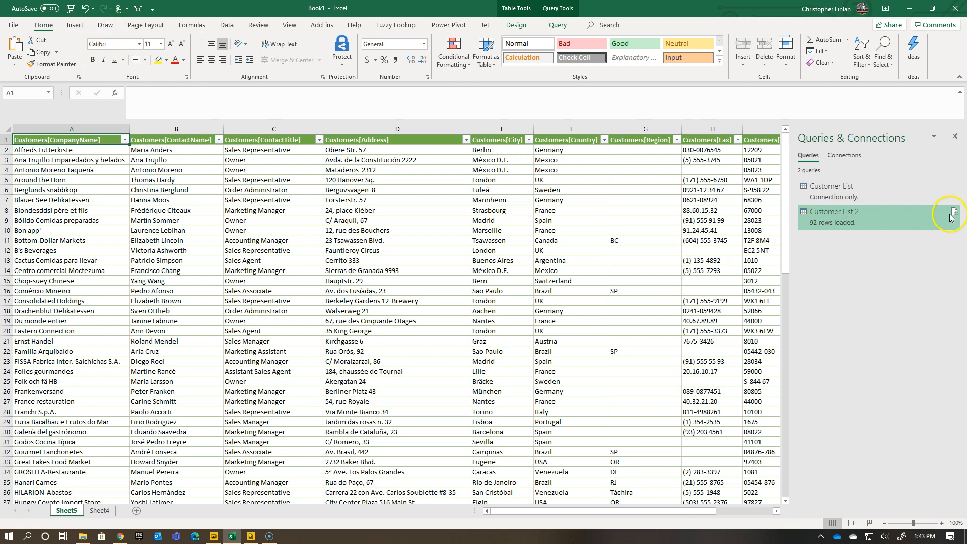
mouse_move(261, 322)
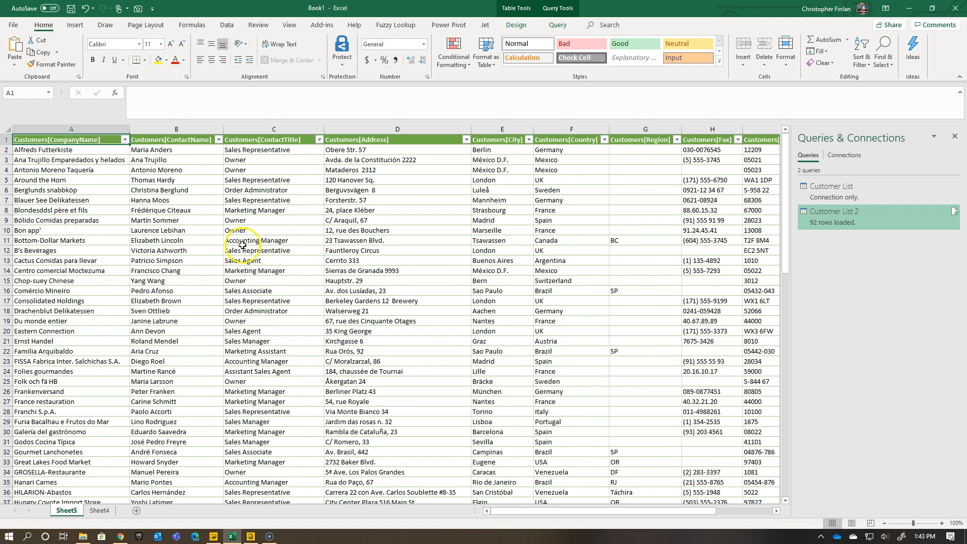
mouse_move(280, 242)
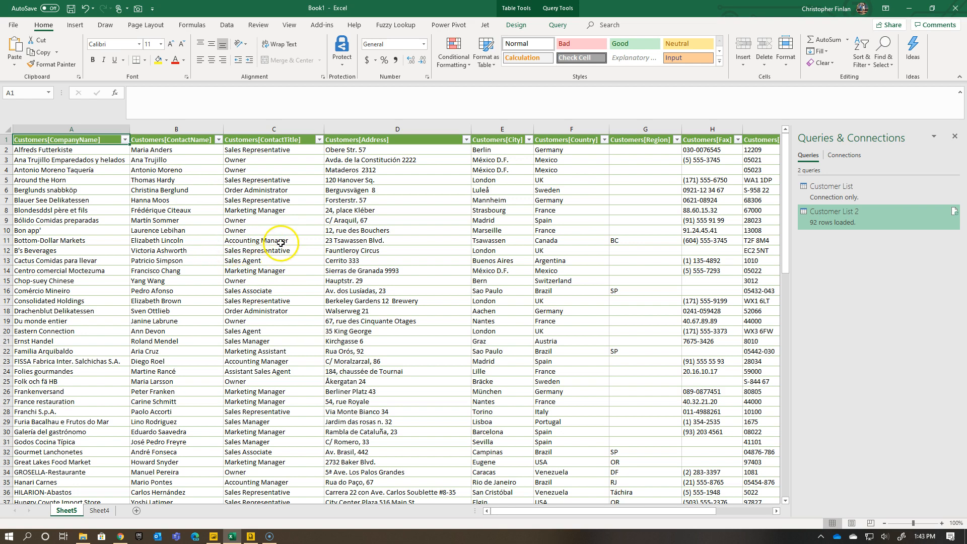